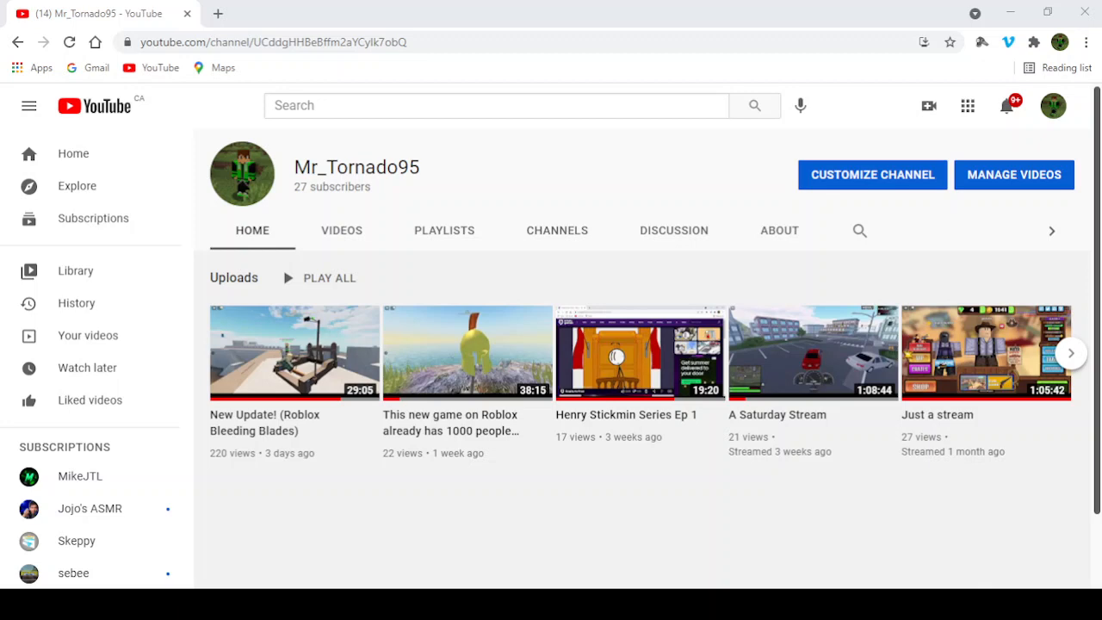
mouse_move(509, 551)
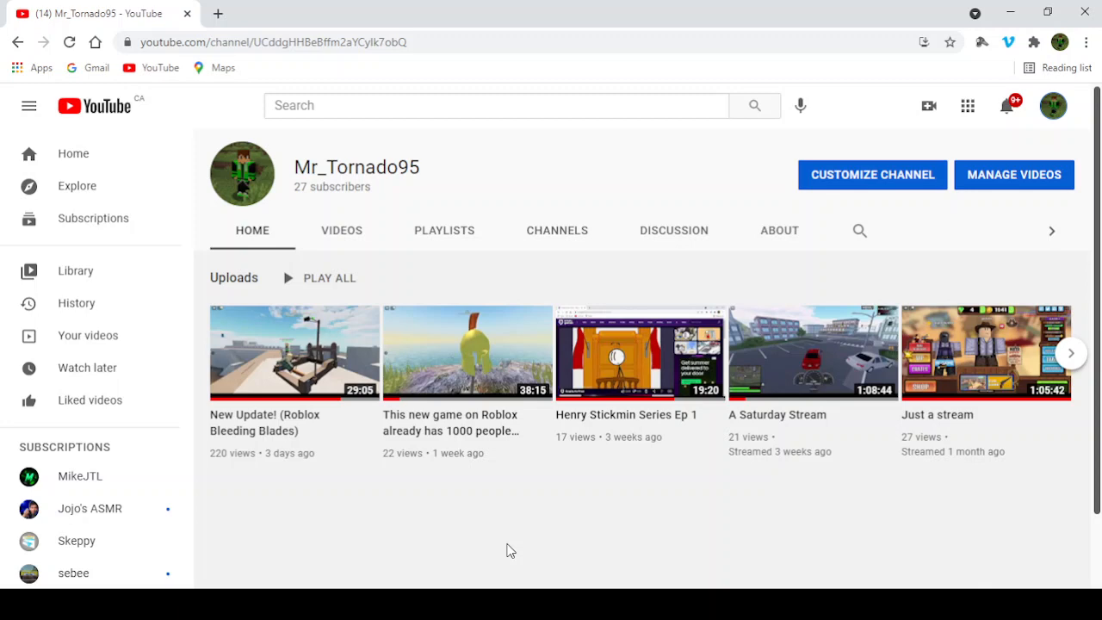
mouse_move(407, 476)
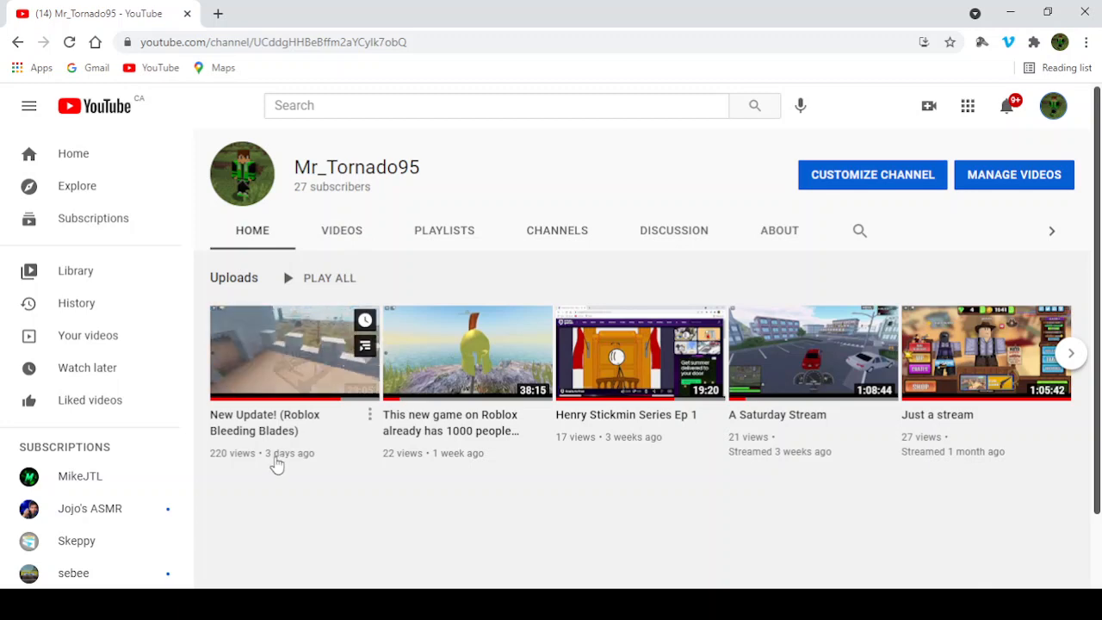
mouse_move(221, 472)
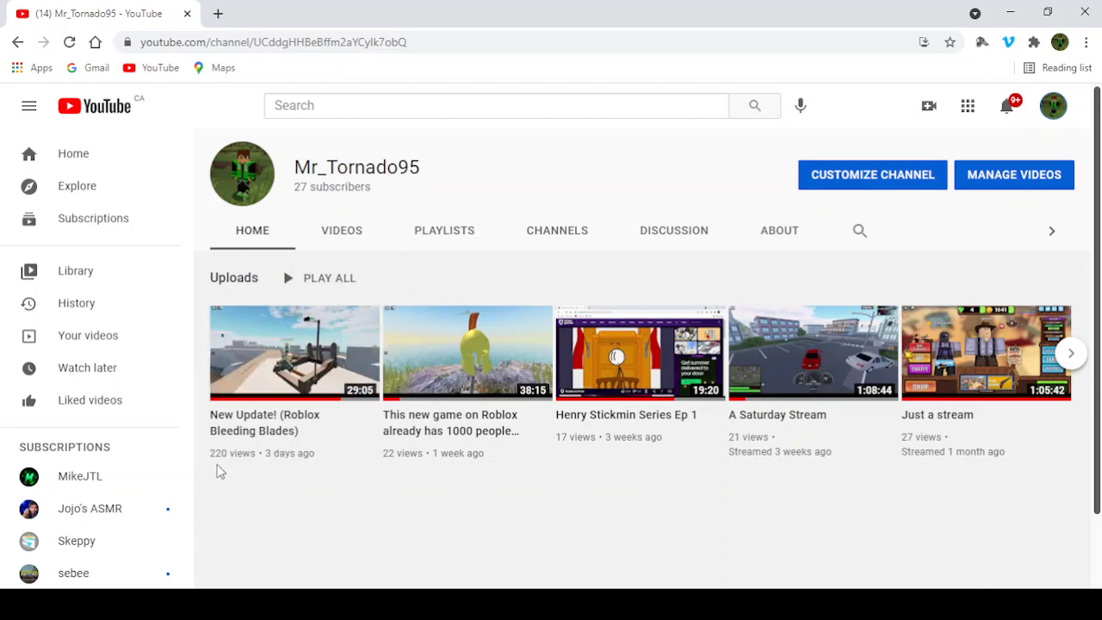
mouse_move(231, 493)
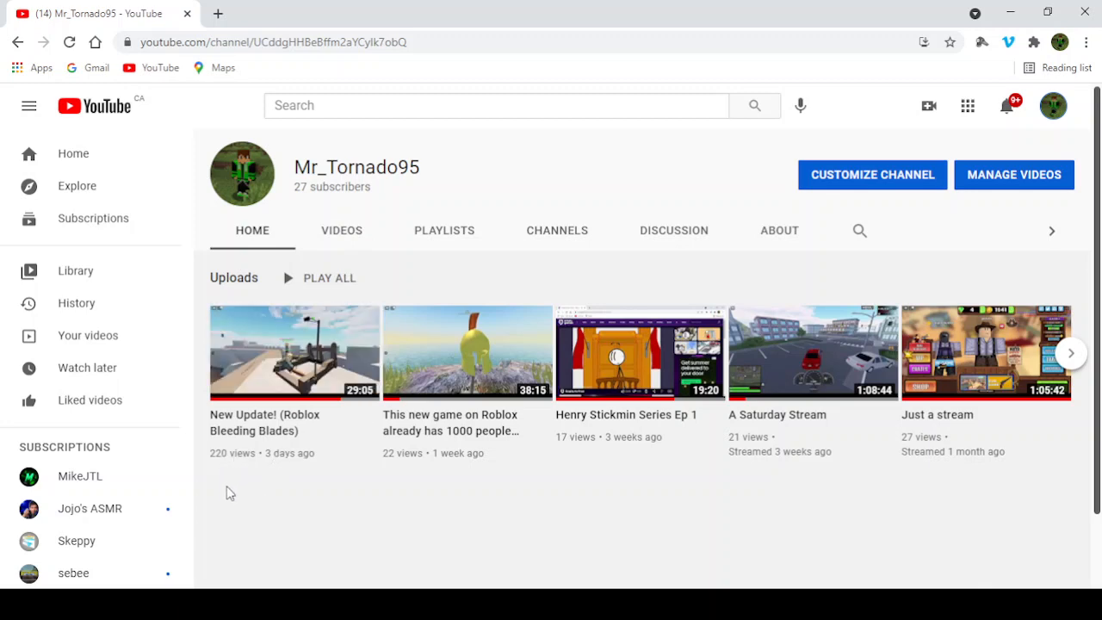
mouse_move(252, 513)
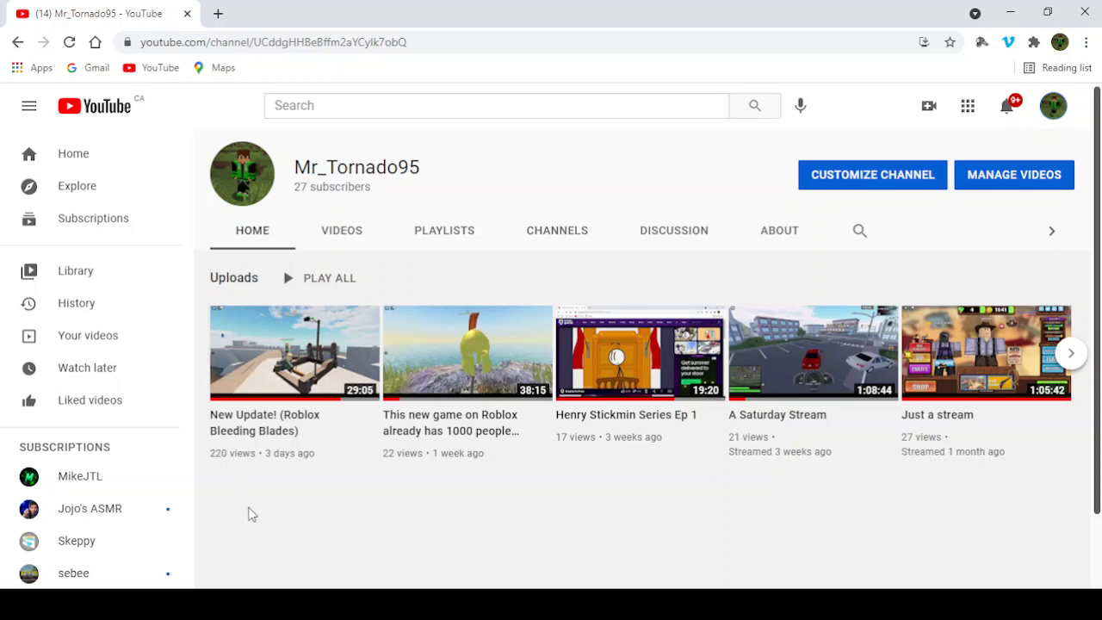
mouse_move(386, 565)
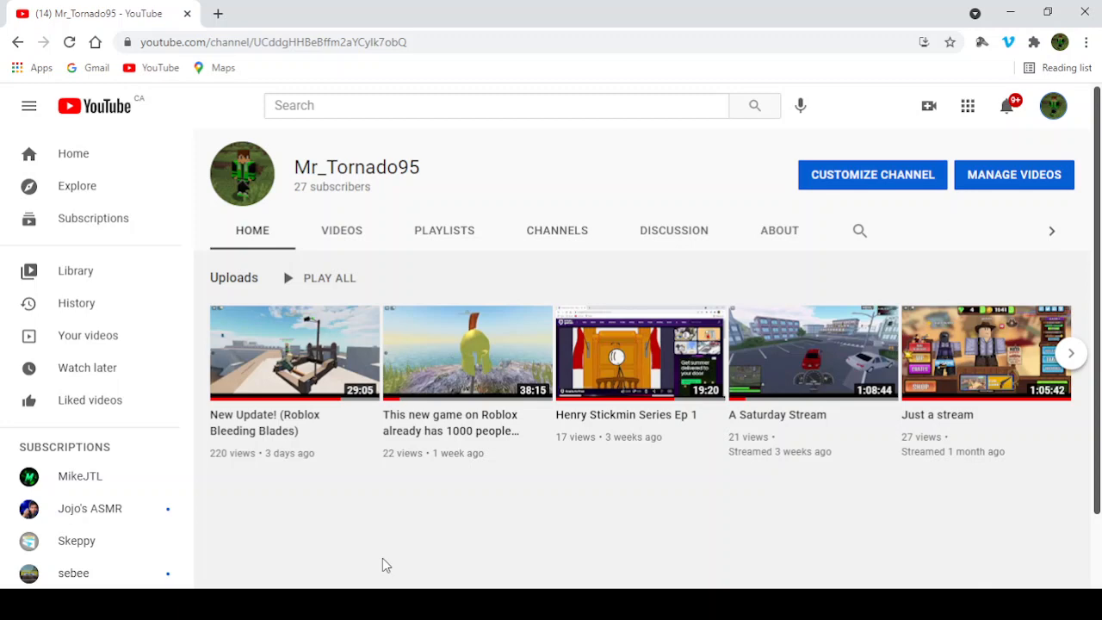
mouse_move(382, 520)
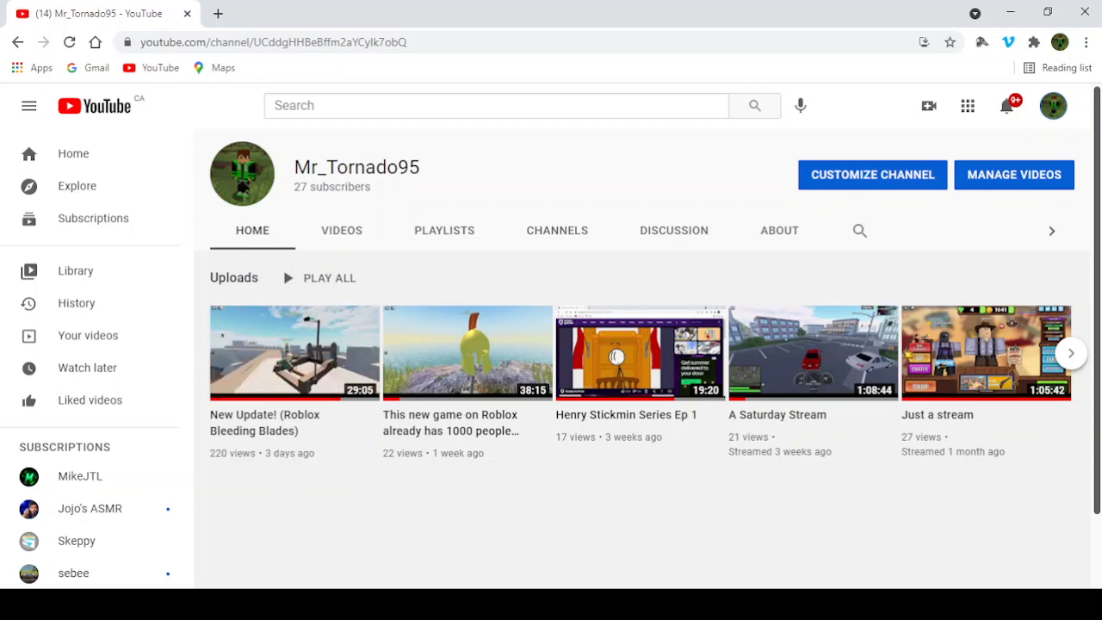
mouse_move(649, 531)
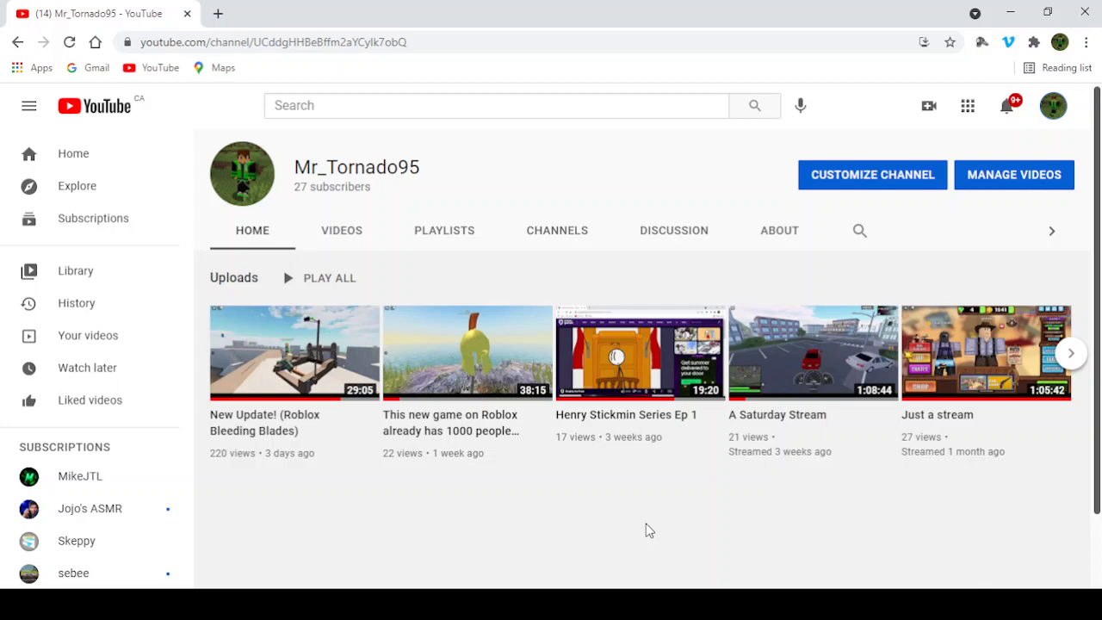
mouse_move(293, 352)
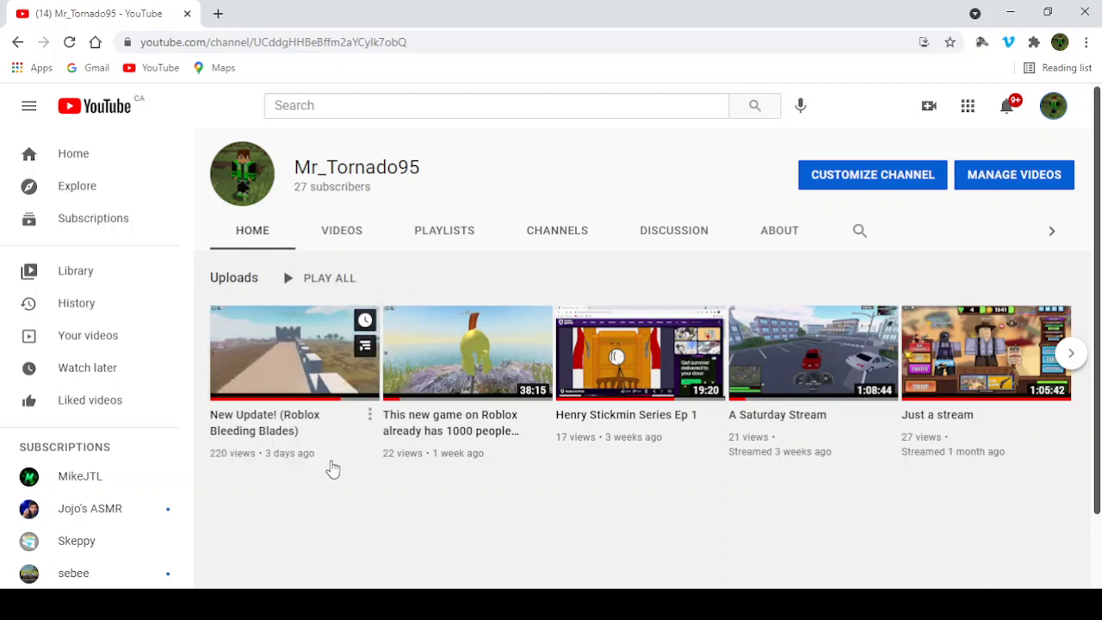
mouse_move(289, 499)
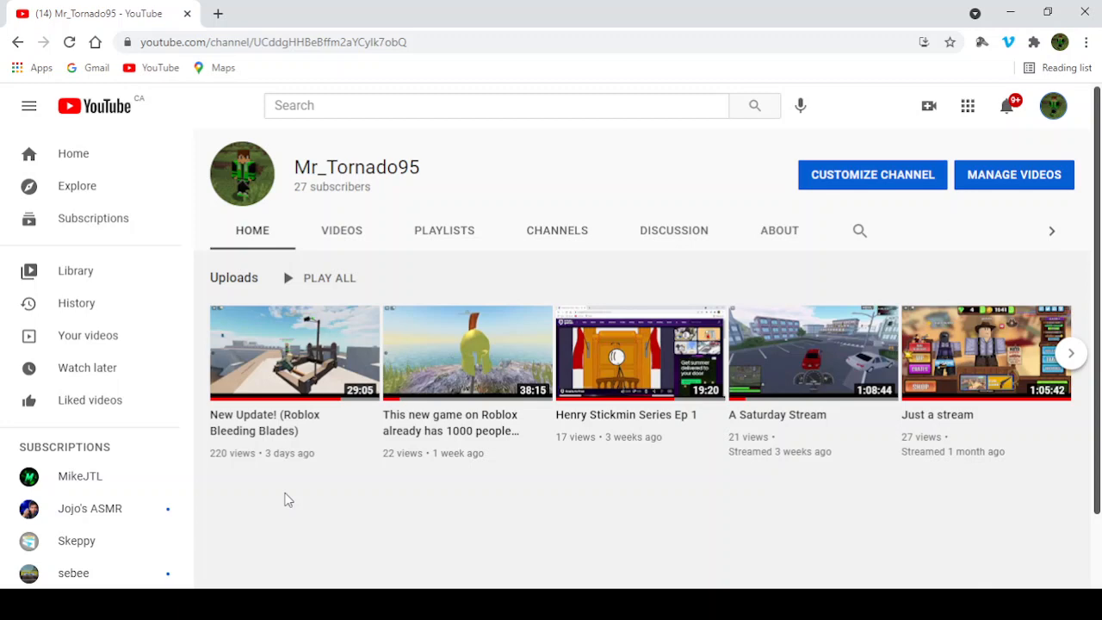
mouse_move(434, 507)
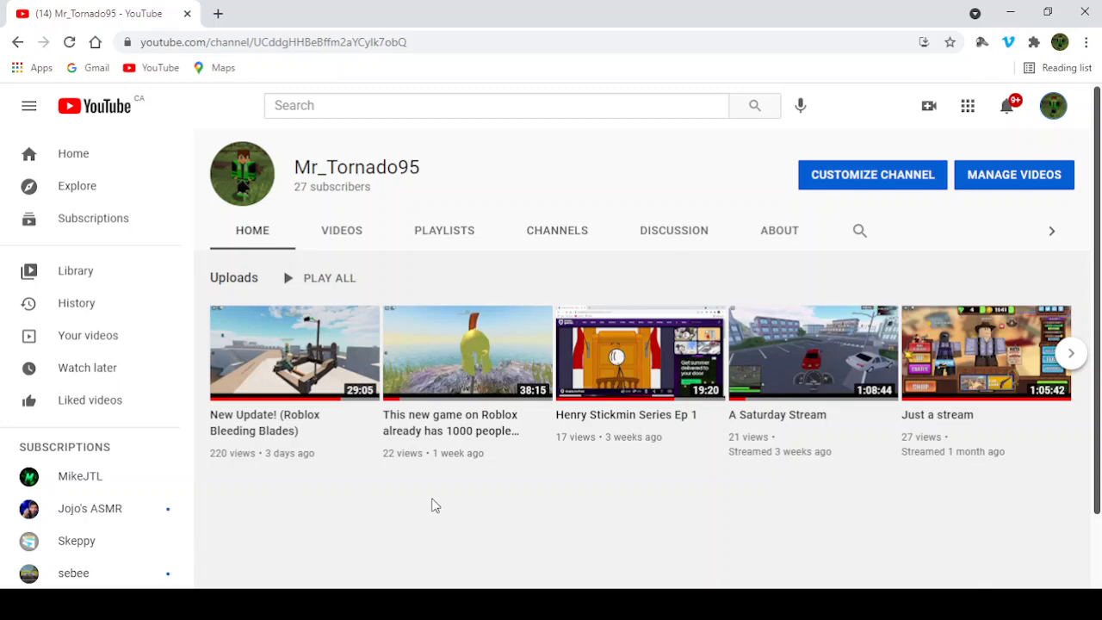